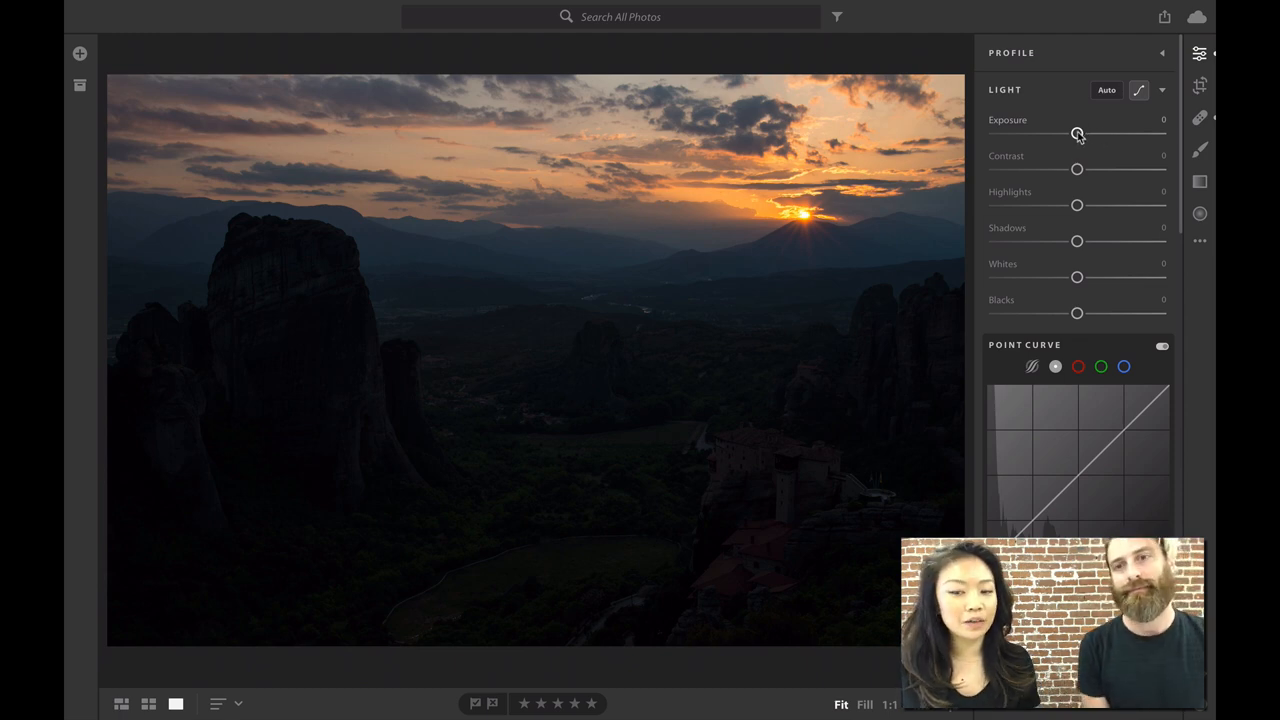
# Raise Exposure to about +2.4 so the valley, cliffs and monastery become visible.
pyautogui.moveTo(1076, 132); pyautogui.dragTo(1110, 132)
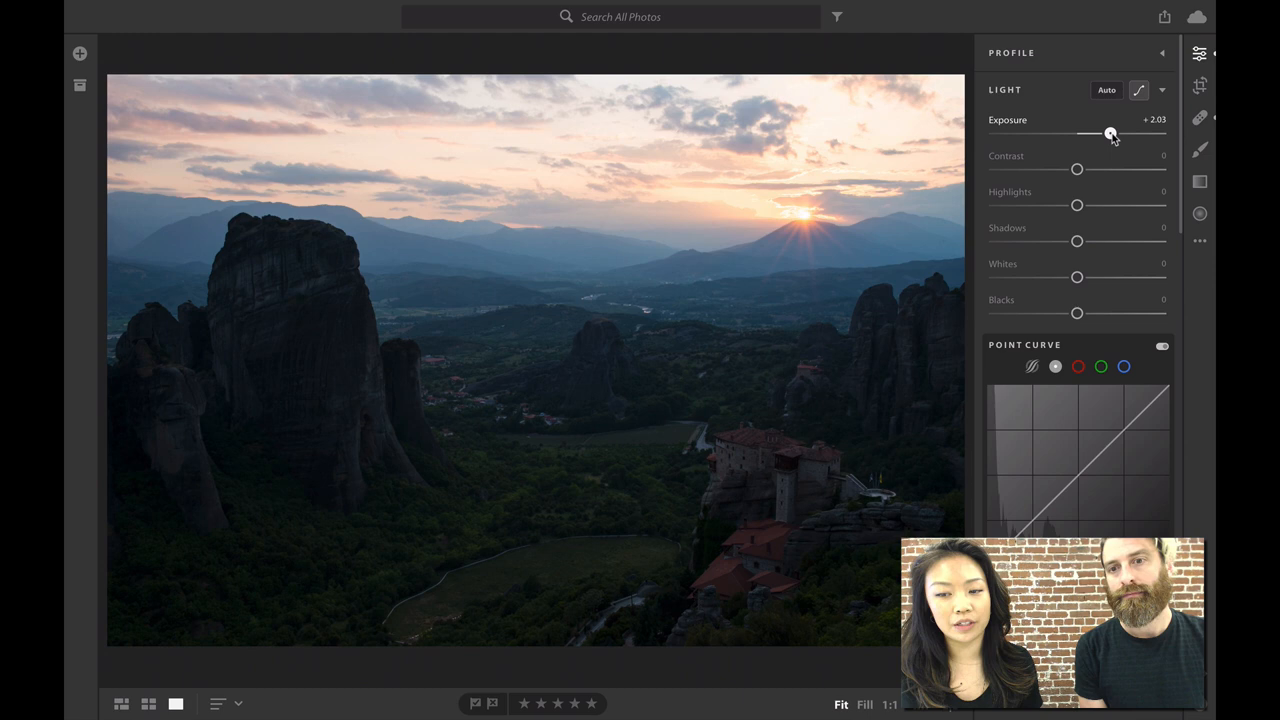
pyautogui.moveTo(1110, 132); pyautogui.dragTo(1120, 132)
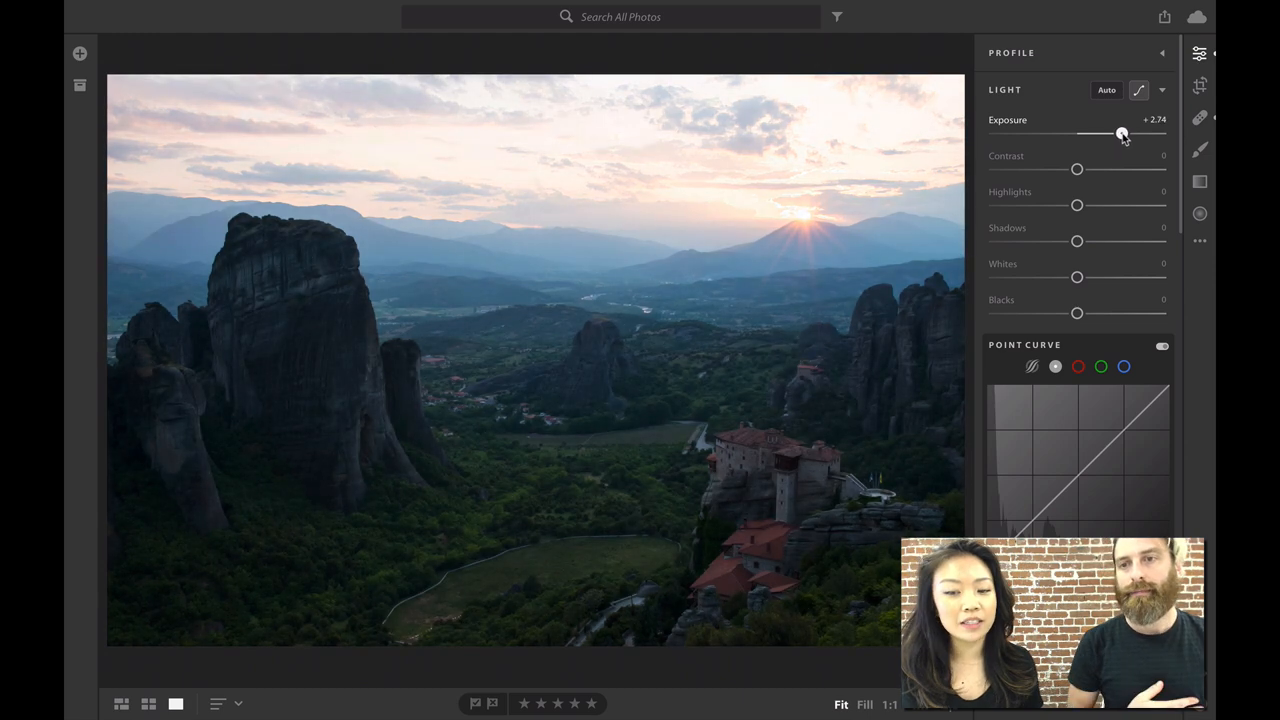
pyautogui.moveTo(1122, 132); pyautogui.dragTo(1120, 132)
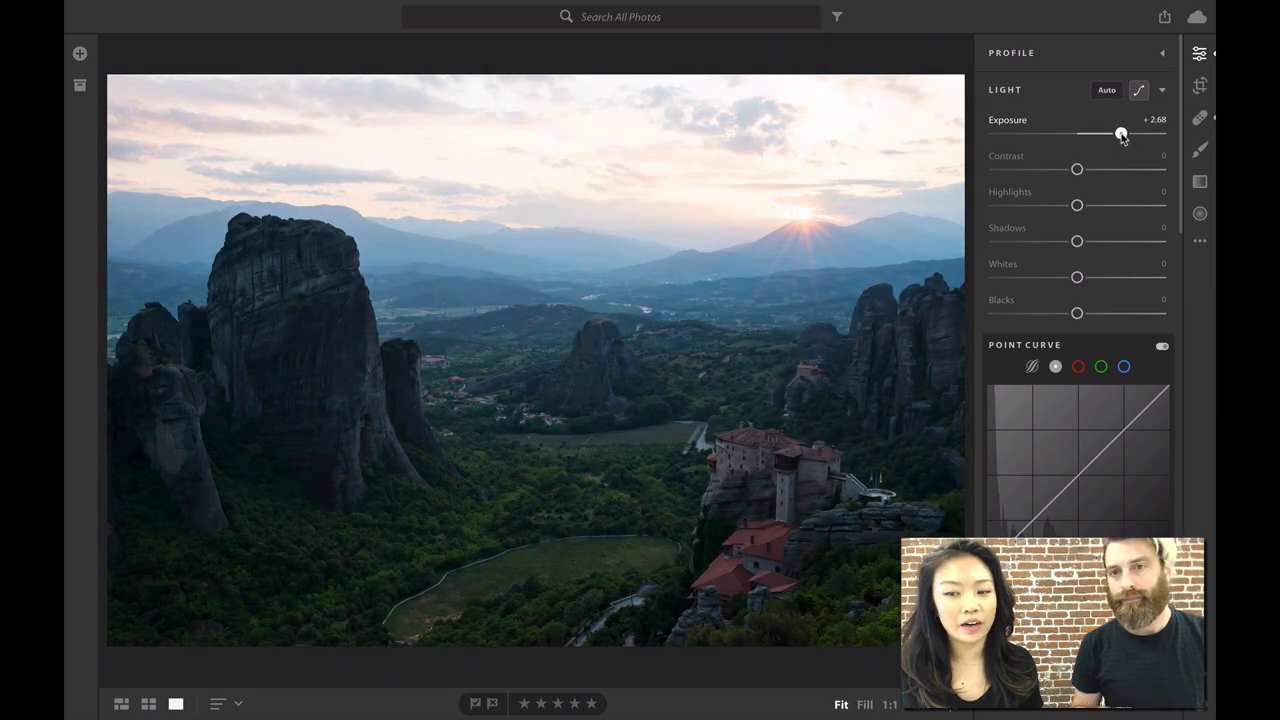
pyautogui.moveTo(1120, 132); pyautogui.dragTo(1116, 132)
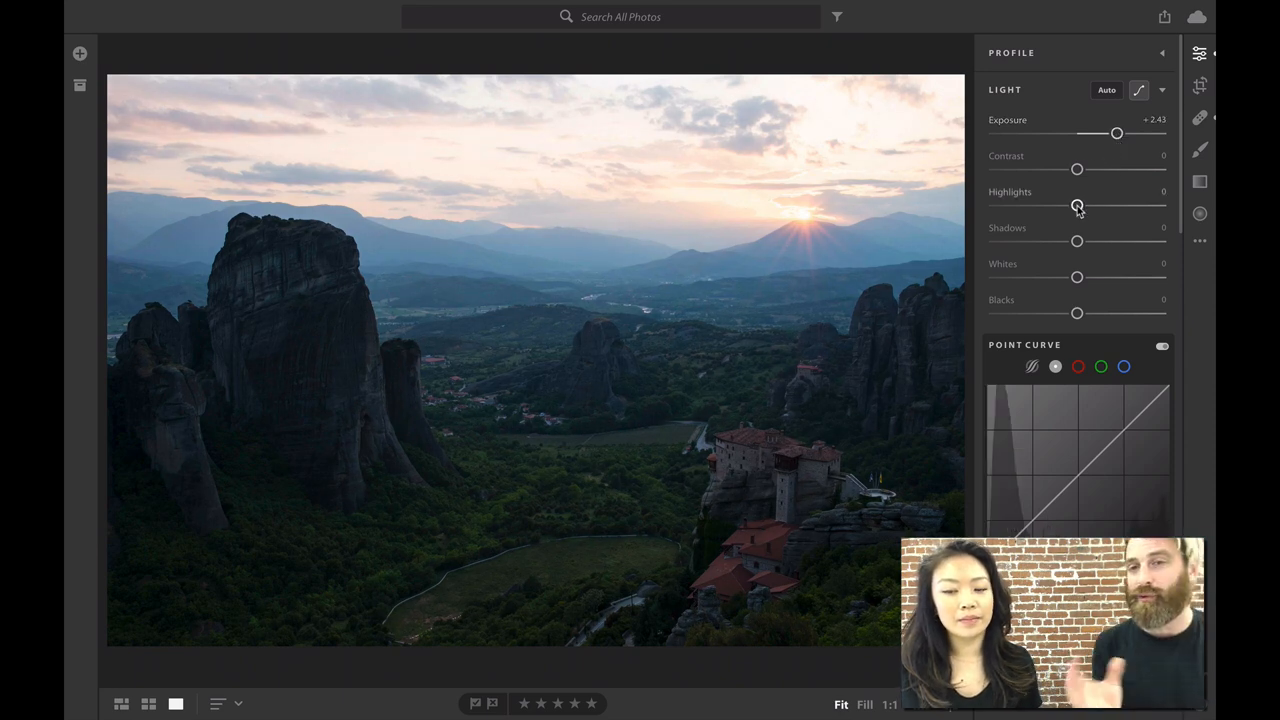
# Lower Highlights to about -66 to restore colour and detail in the sunset sky.
pyautogui.moveTo(1076, 204); pyautogui.dragTo(1050, 204)
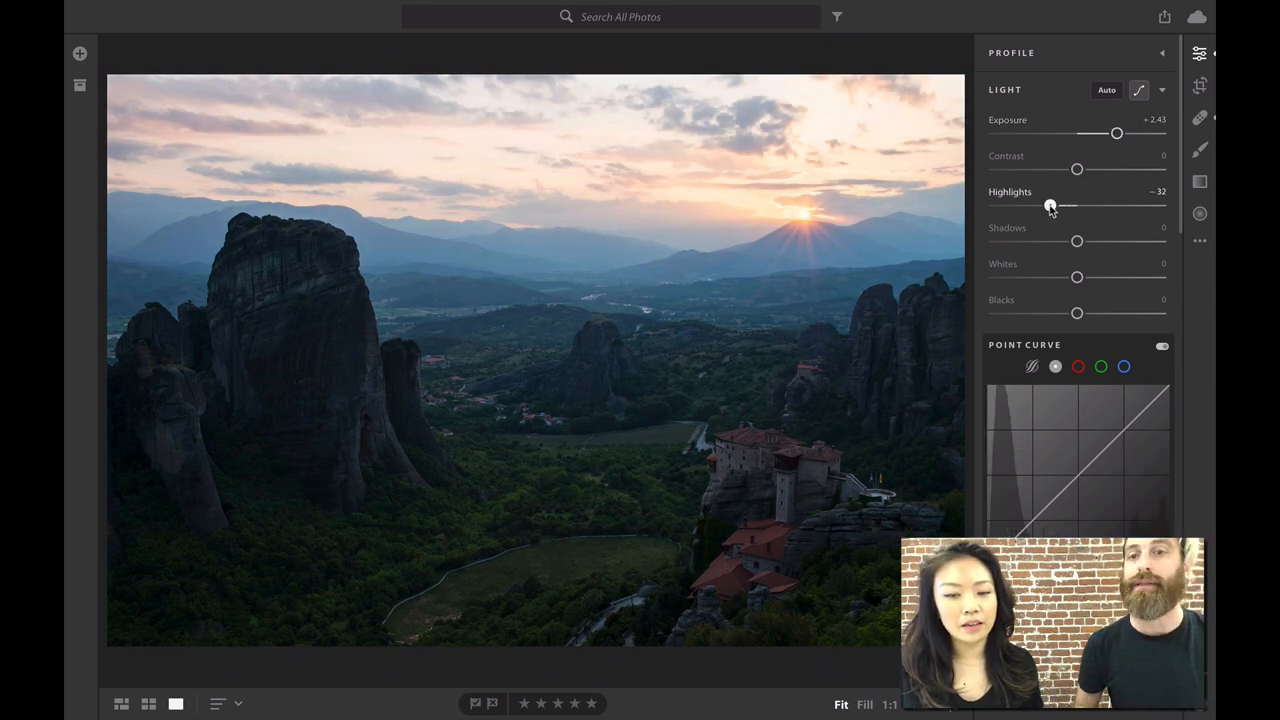
pyautogui.moveTo(1050, 204); pyautogui.dragTo(1030, 204)
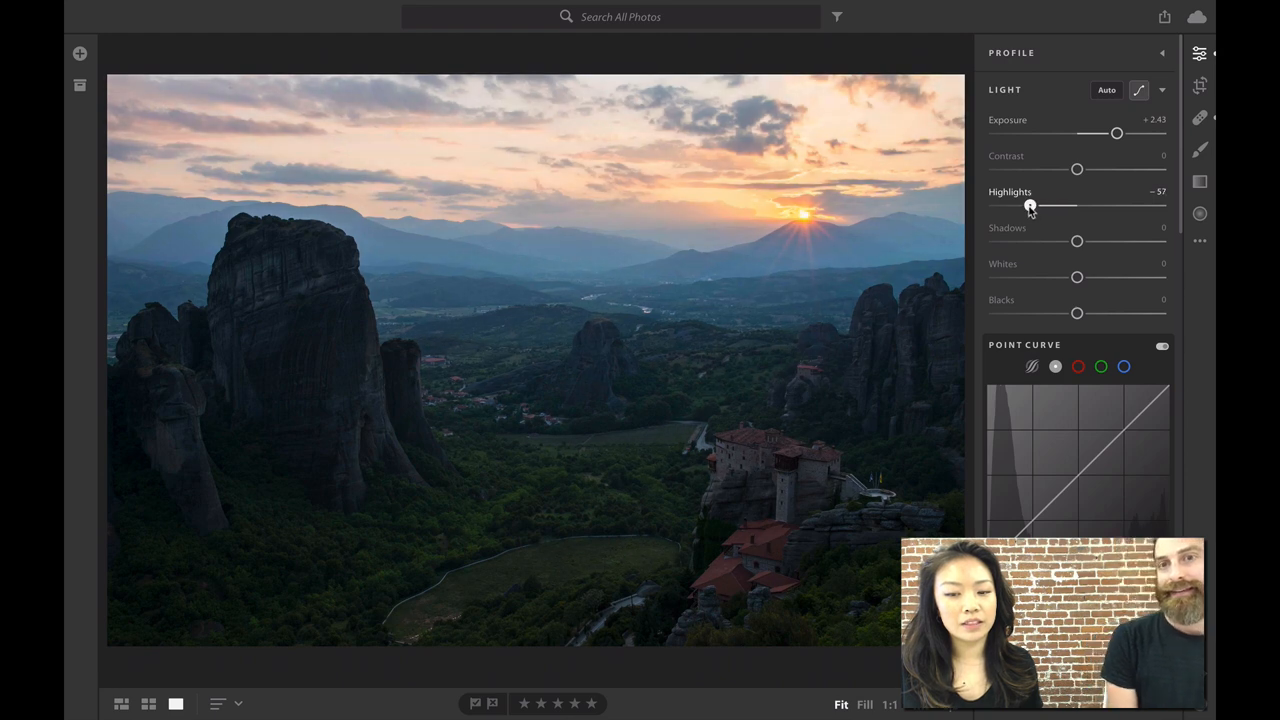
pyautogui.moveTo(1030, 204); pyautogui.dragTo(1022, 204)
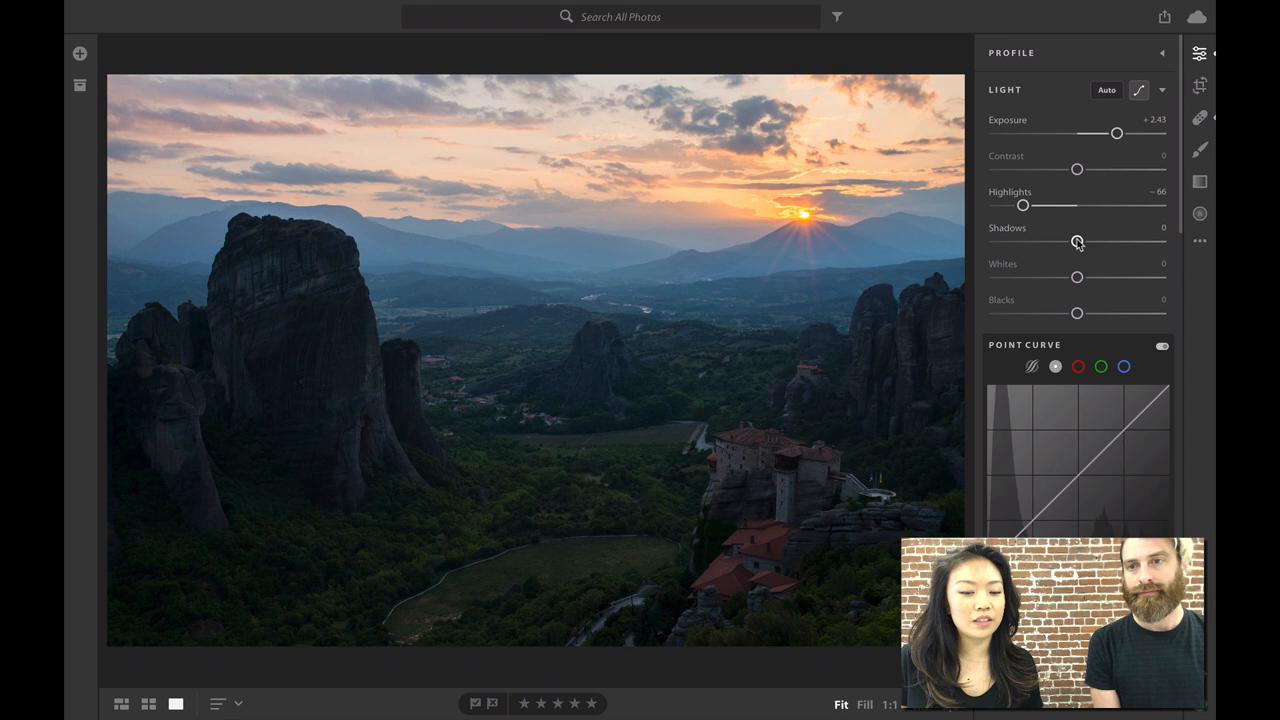
# Lift Shadows to about +80, revealing foliage and detail in the dark cliffs.
pyautogui.moveTo(1076, 240); pyautogui.dragTo(1106, 240)
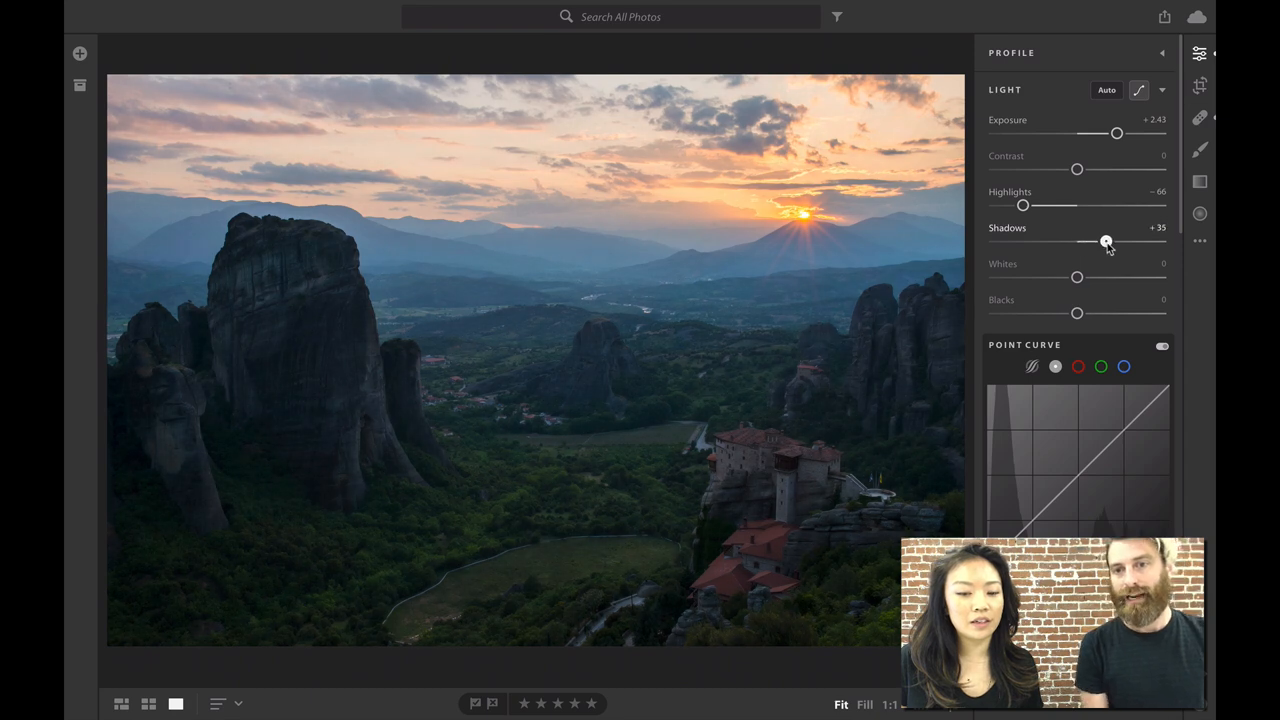
pyautogui.moveTo(1106, 240); pyautogui.dragTo(1116, 240)
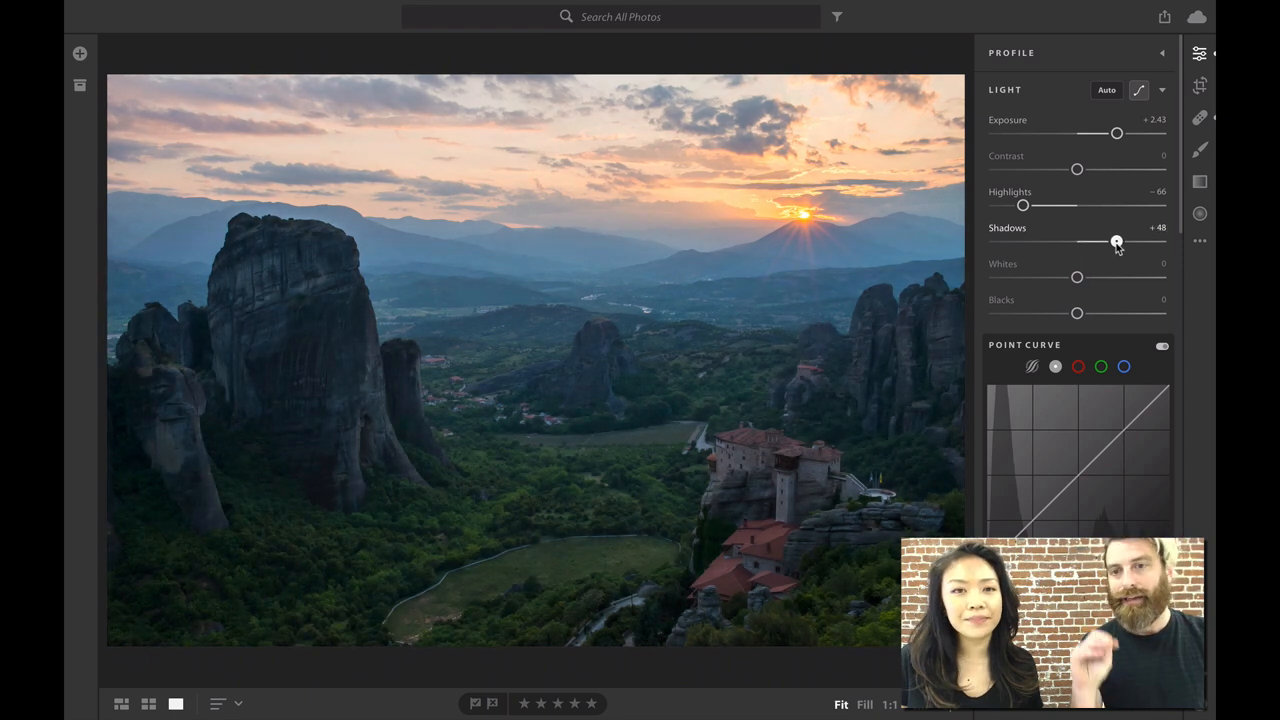
pyautogui.moveTo(1116, 240); pyautogui.dragTo(1130, 240)
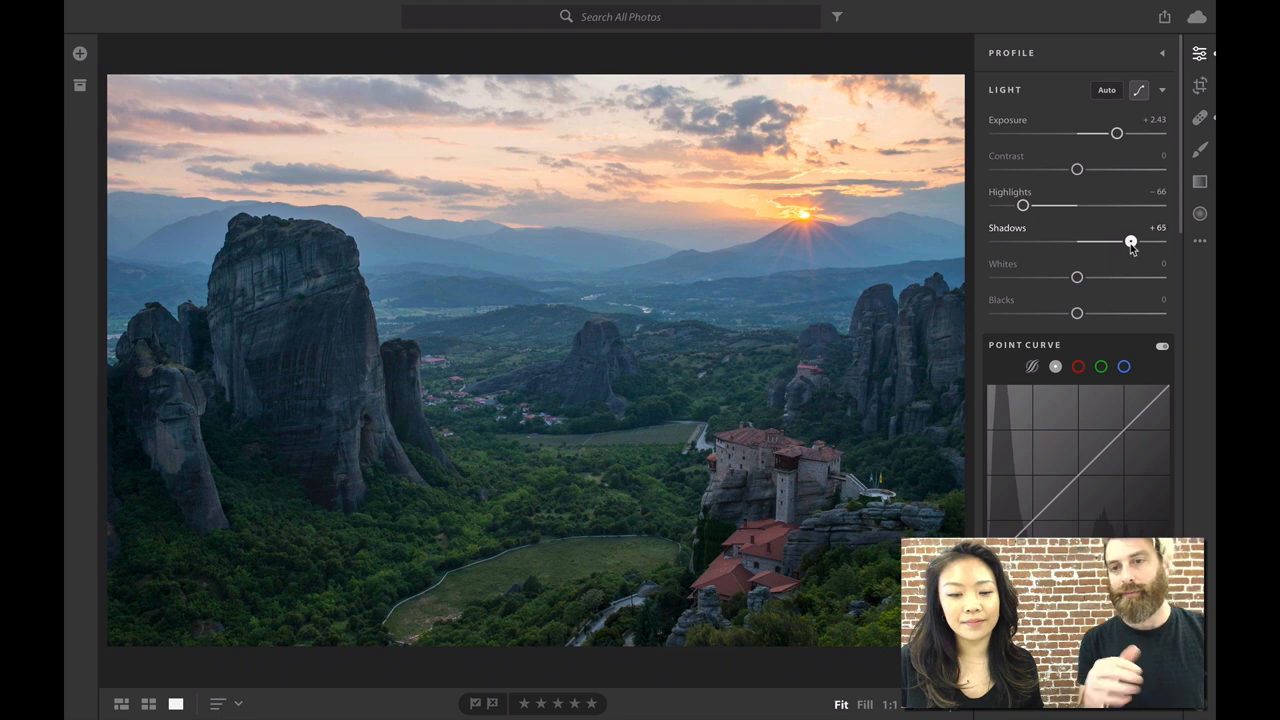
pyautogui.moveTo(1130, 240); pyautogui.dragTo(1130, 240)
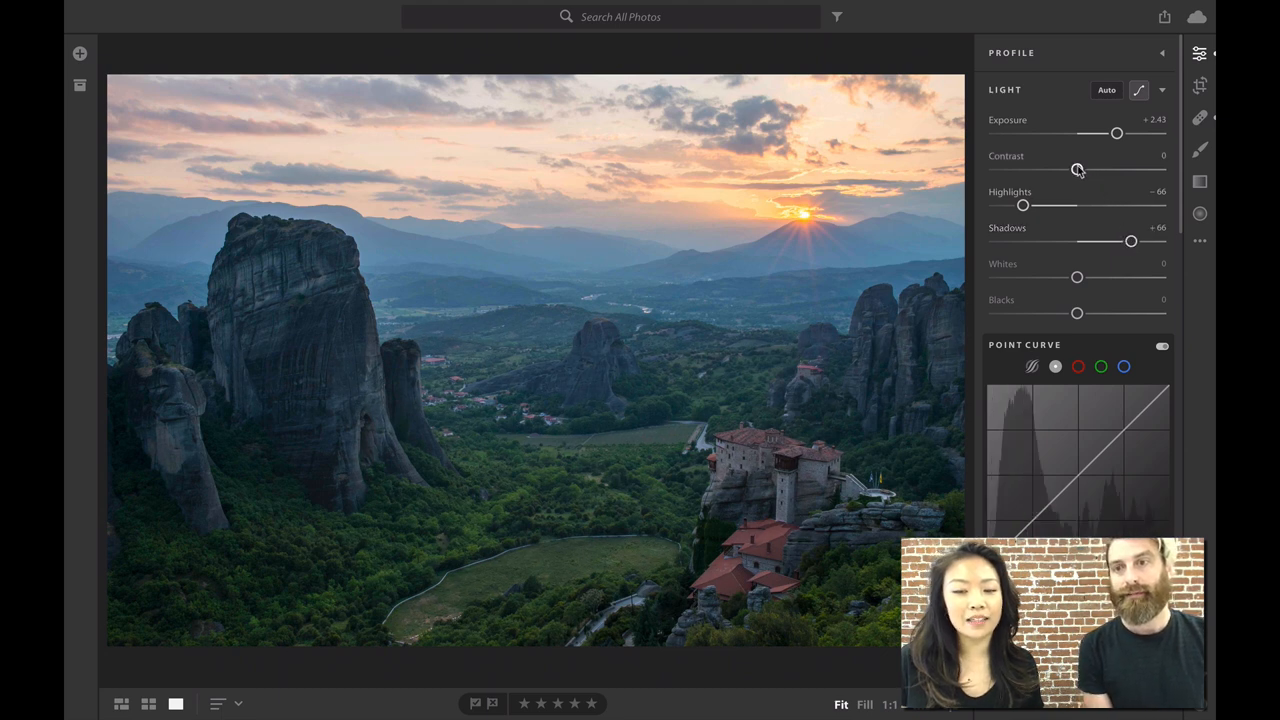
# Increase Contrast to about +56 for punchier tones in the cliffs and sky.
pyautogui.moveTo(1076, 168); pyautogui.dragTo(1094, 168)
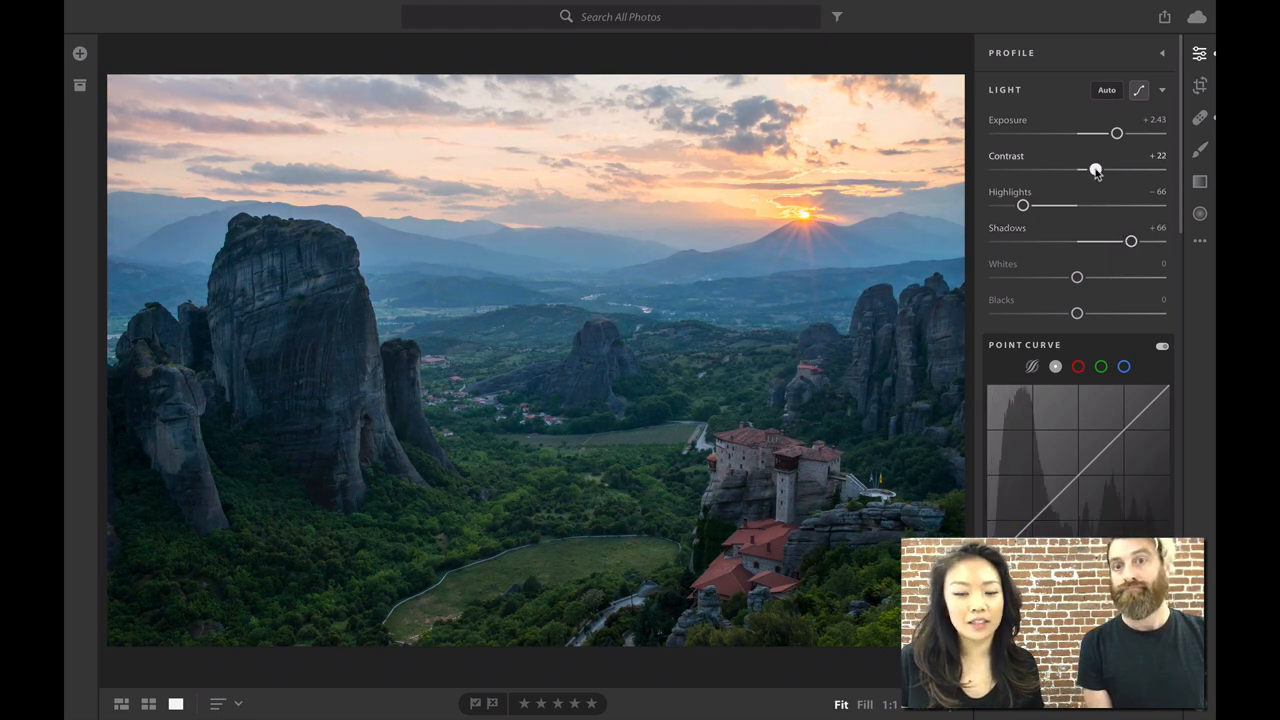
pyautogui.moveTo(1096, 168); pyautogui.dragTo(1104, 168)
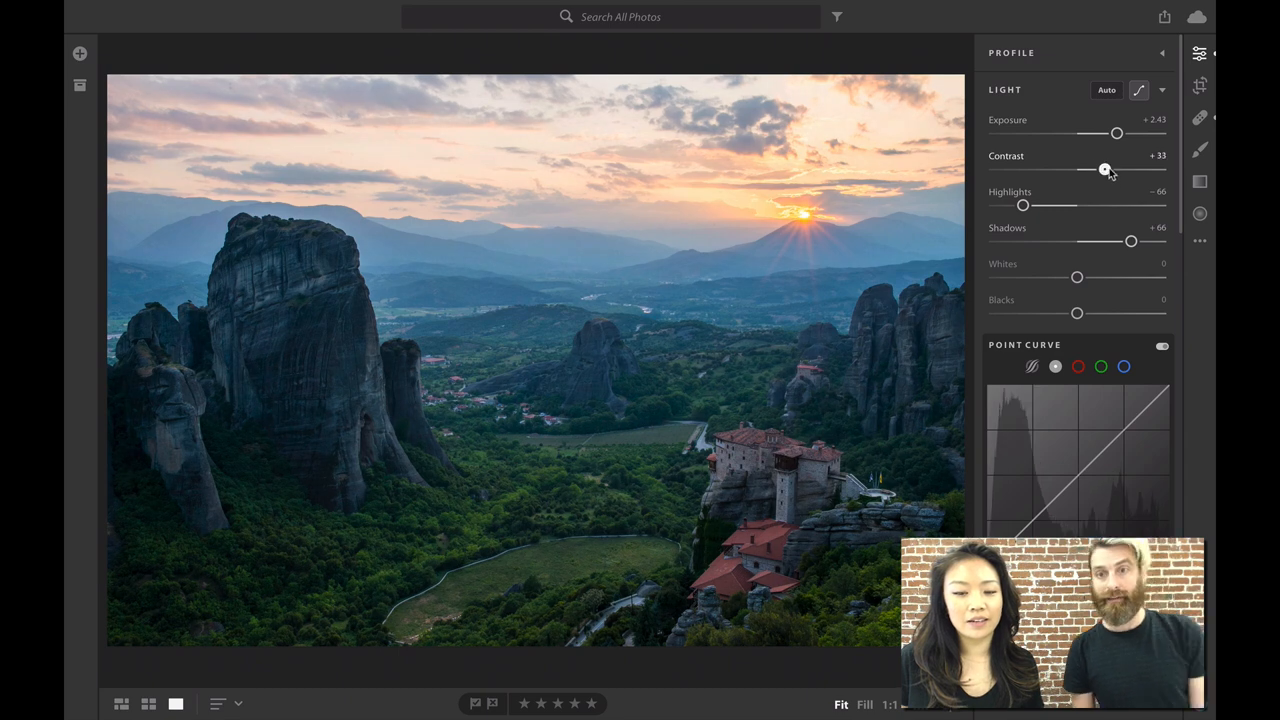
pyautogui.moveTo(1104, 168); pyautogui.dragTo(1124, 168)
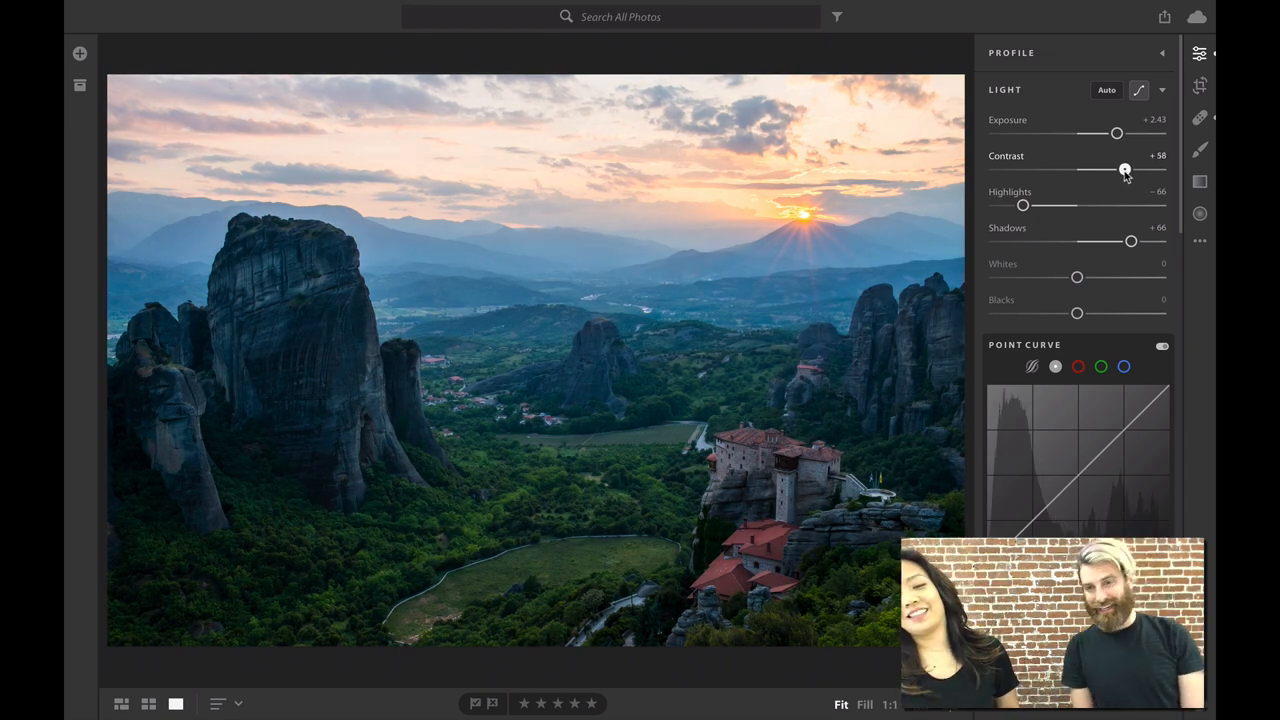
pyautogui.moveTo(1126, 168); pyautogui.dragTo(1122, 168)
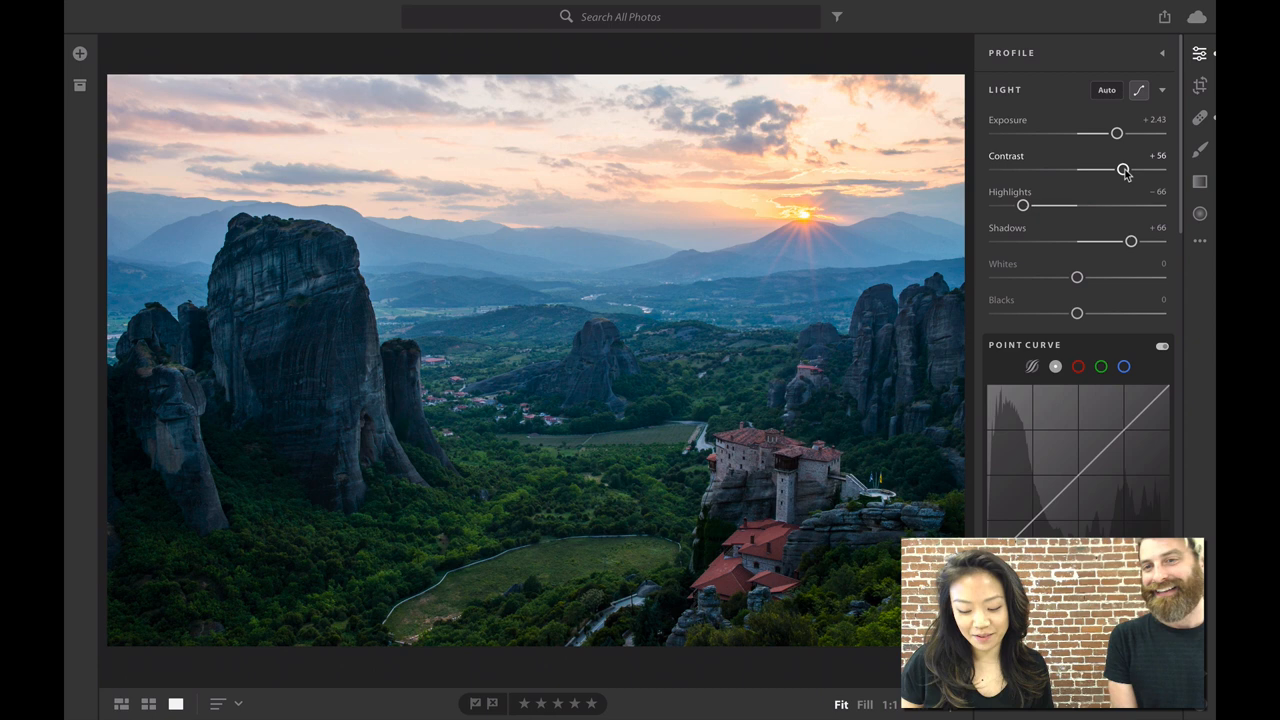